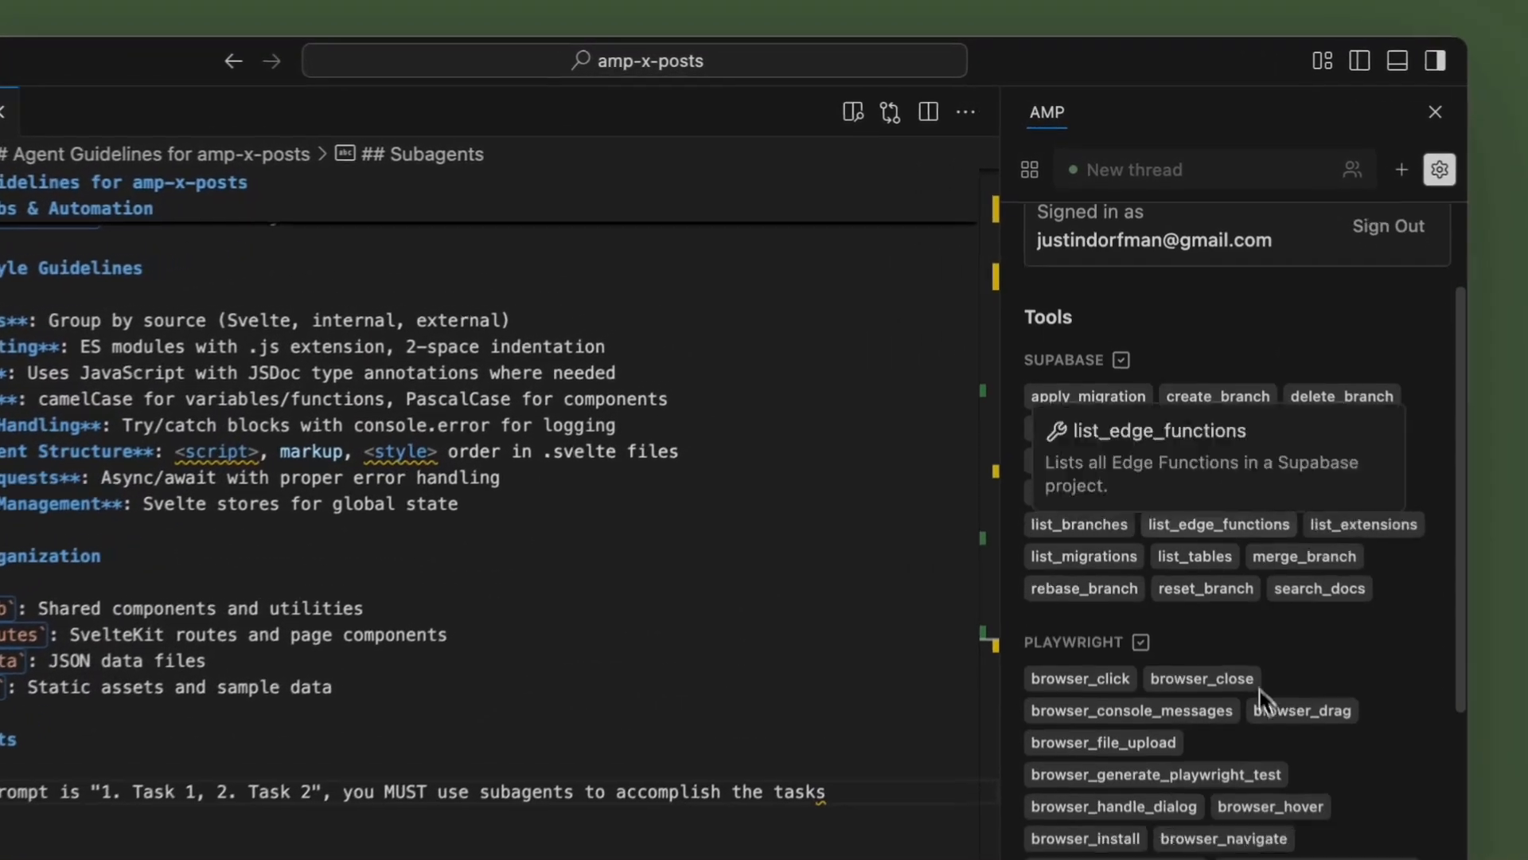
Scroll through the Amp tools overview listing Supabase and Playwright tools
scroll(down, 3)
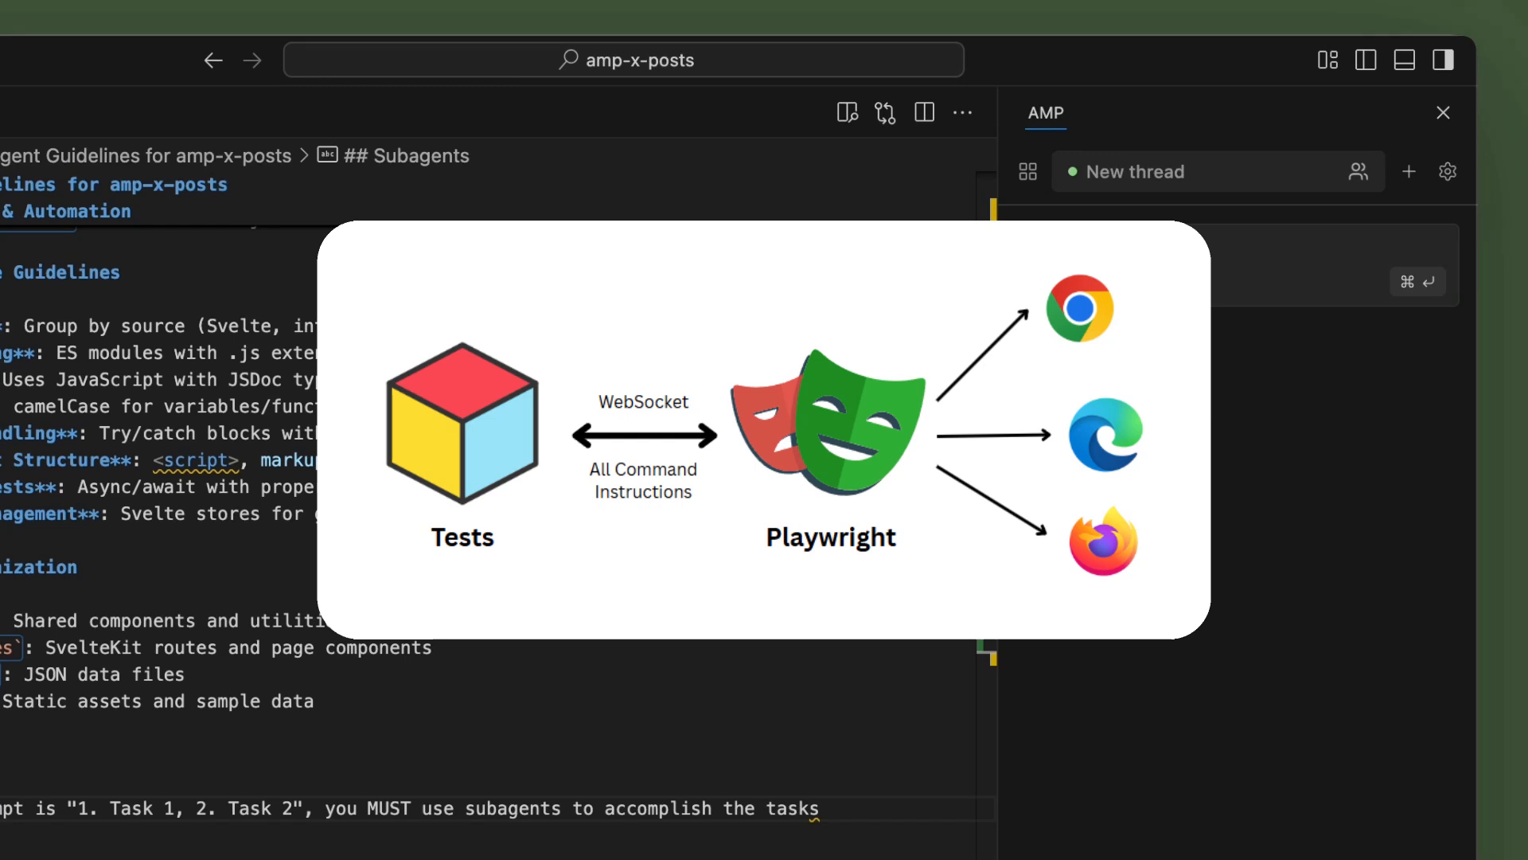
Paste the plan-mode prompt about slow pages on localhost:5173 and send it
key(cmd+v)
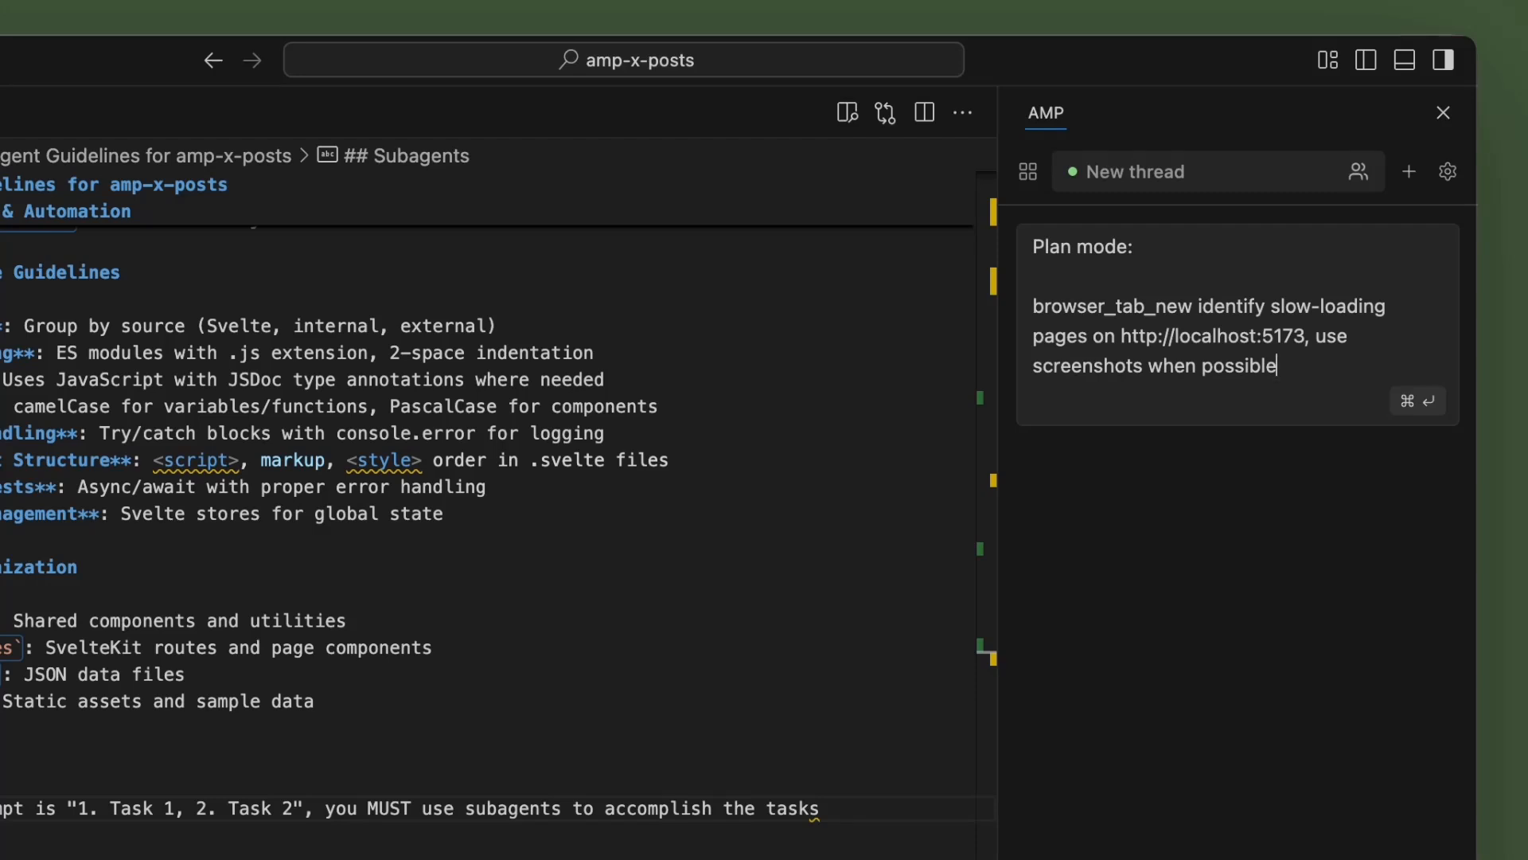
key(cmd+enter)
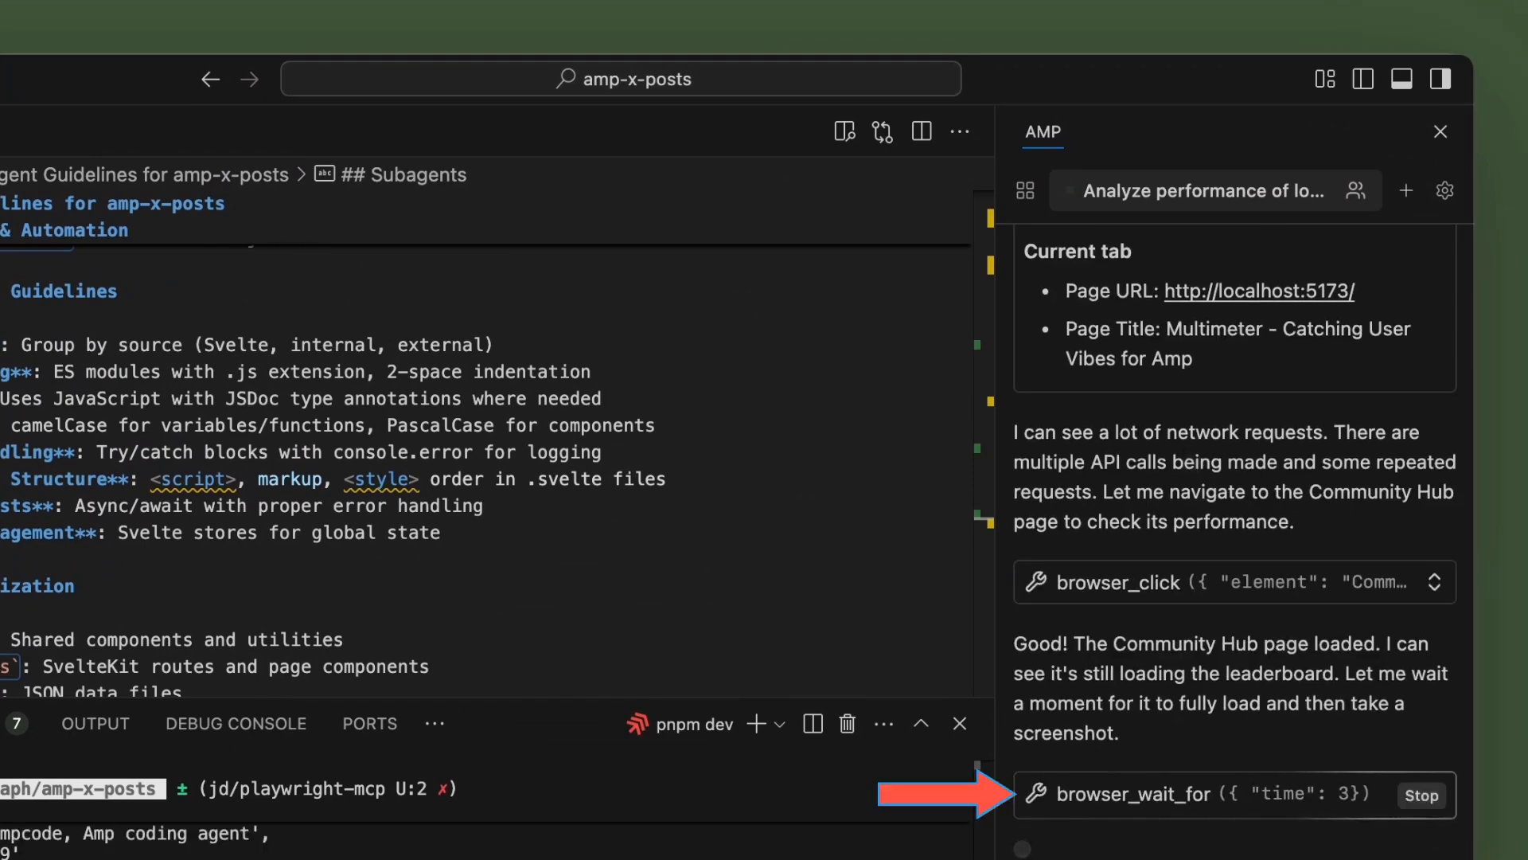
Scroll down through Amp's screenshots and the Performance Analysis Complete report
scroll(down, 3)
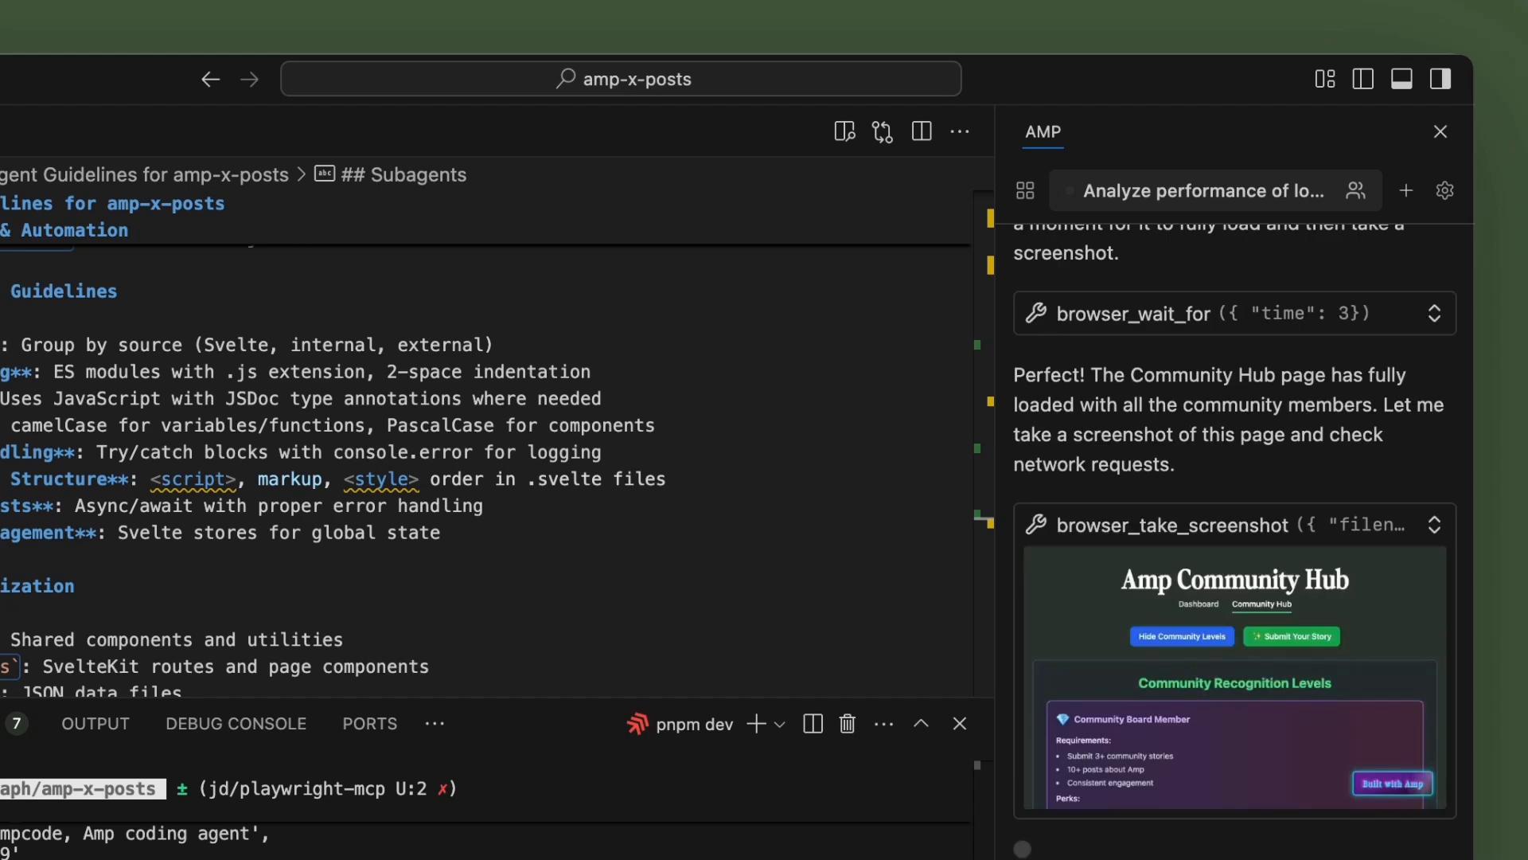
scroll(down, 3)
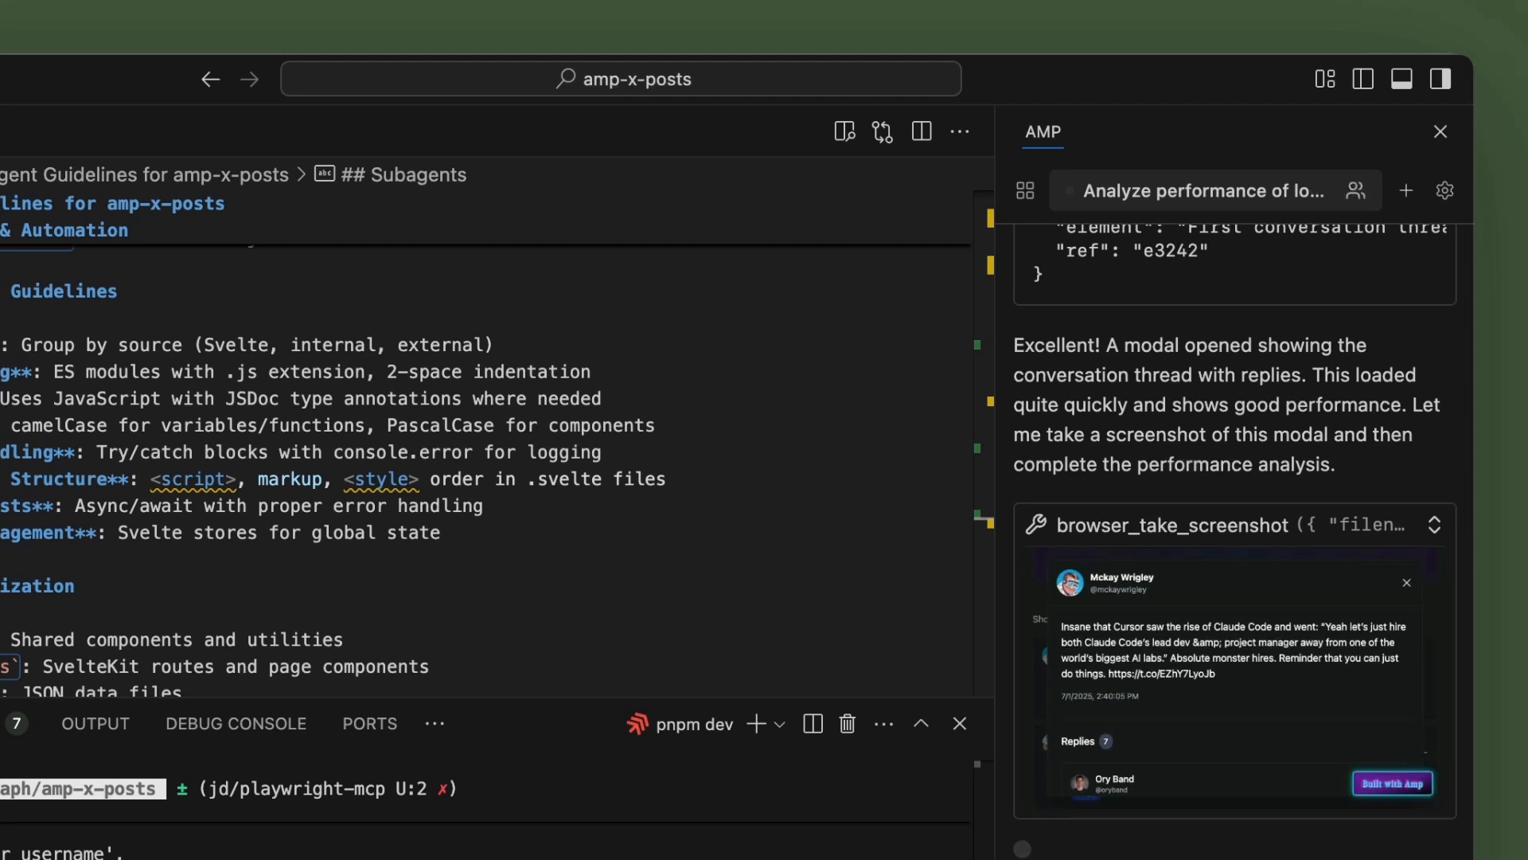
scroll(down, 3)
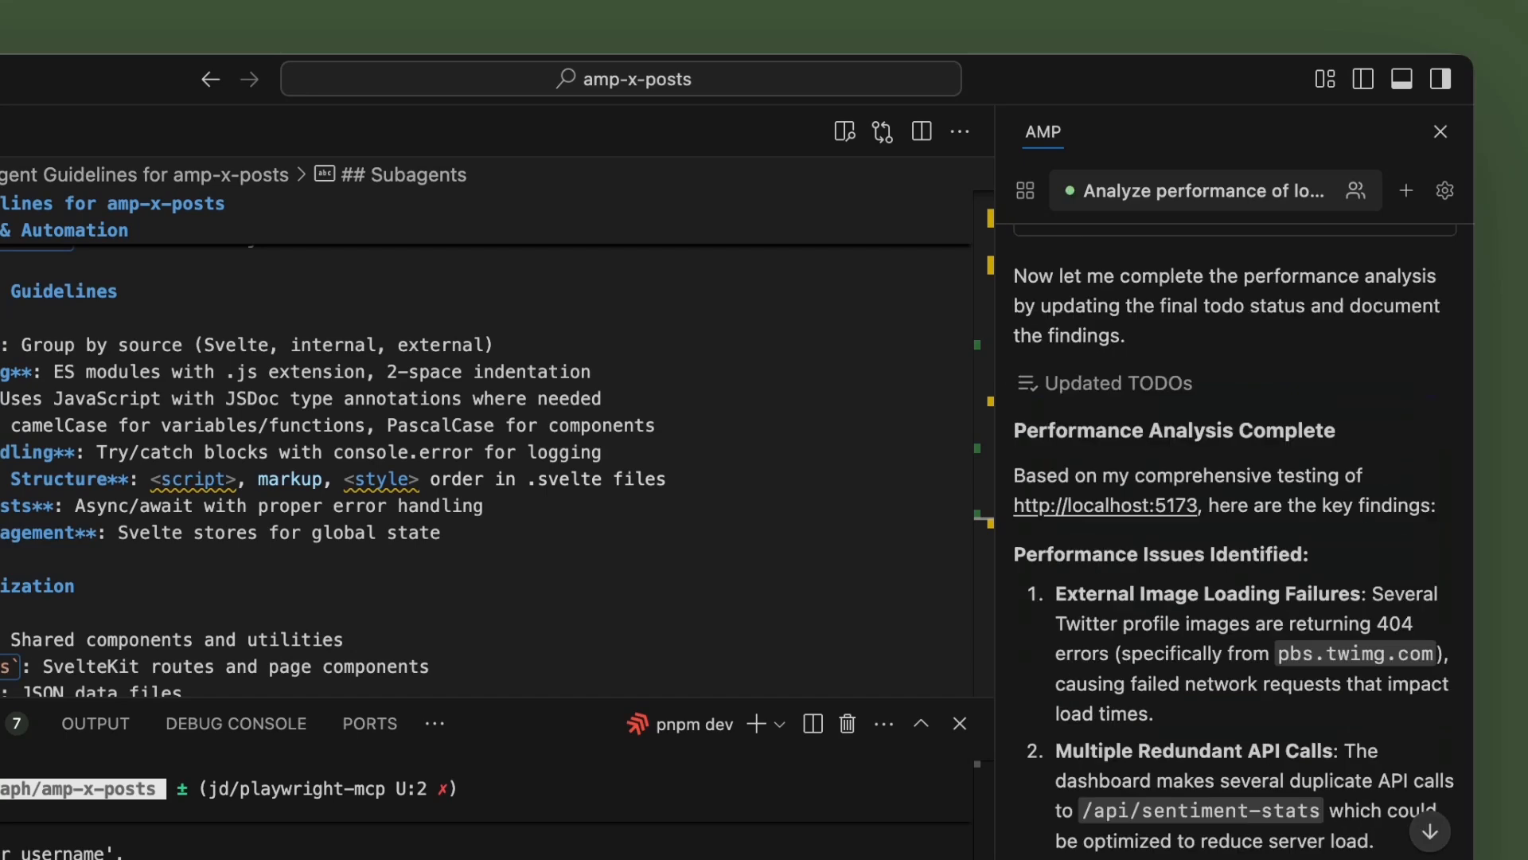
mouse_move(1337, 327)
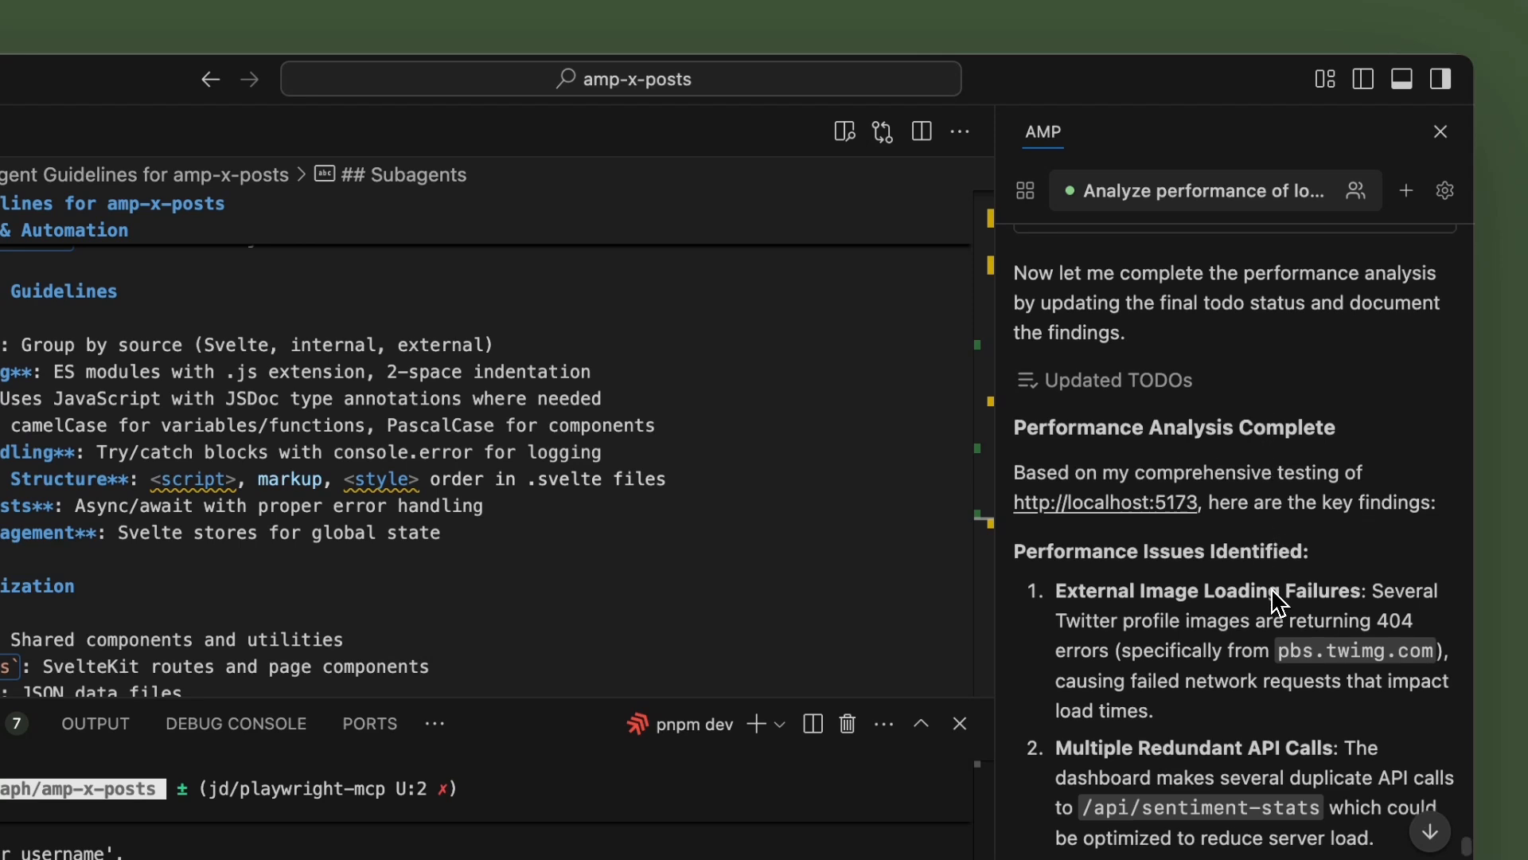
scroll(down, 3)
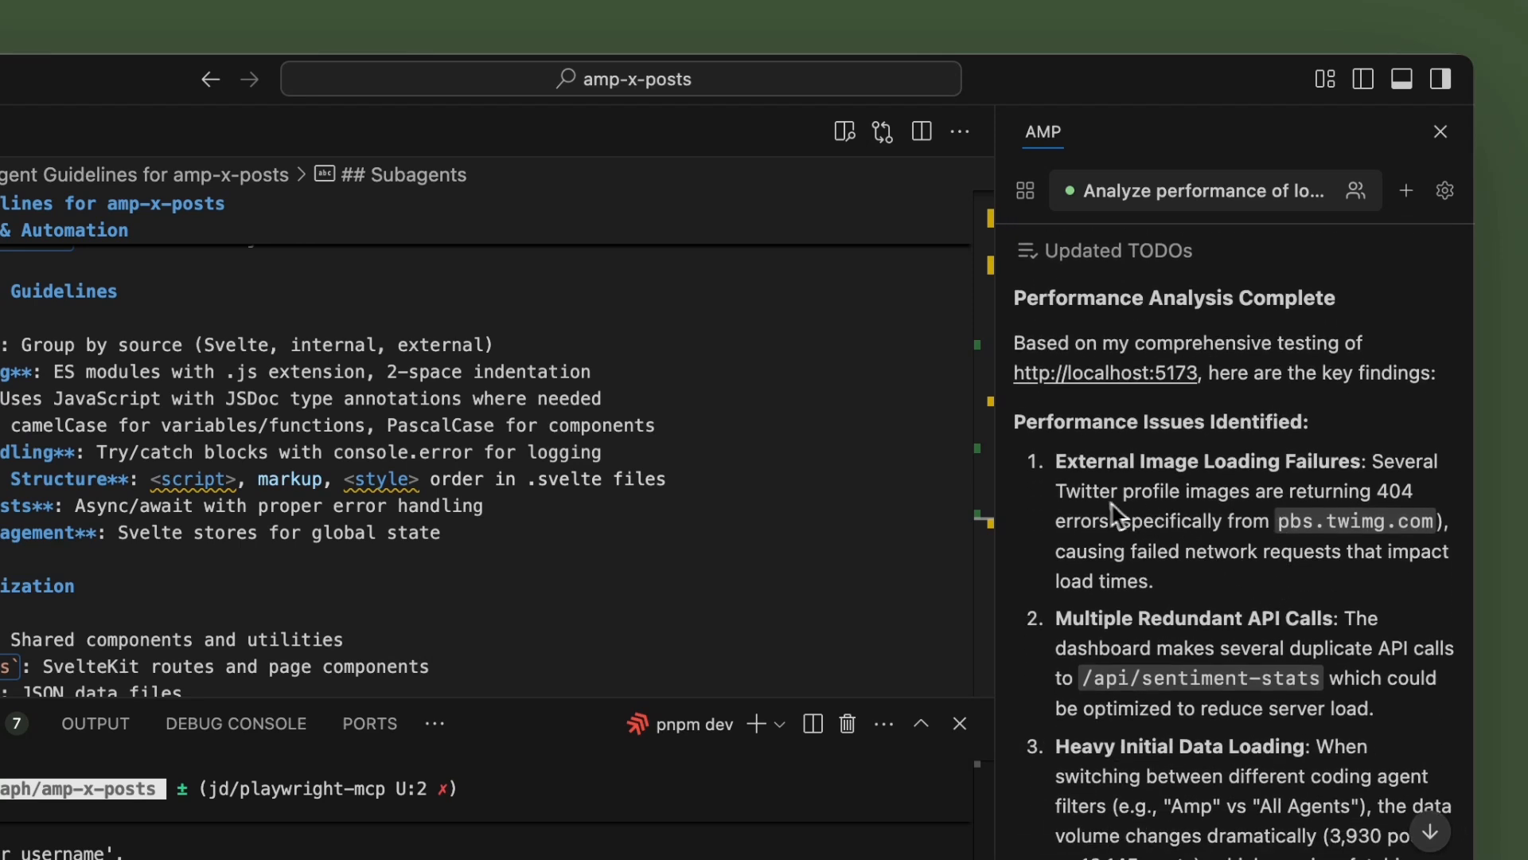
mouse_move(1164, 551)
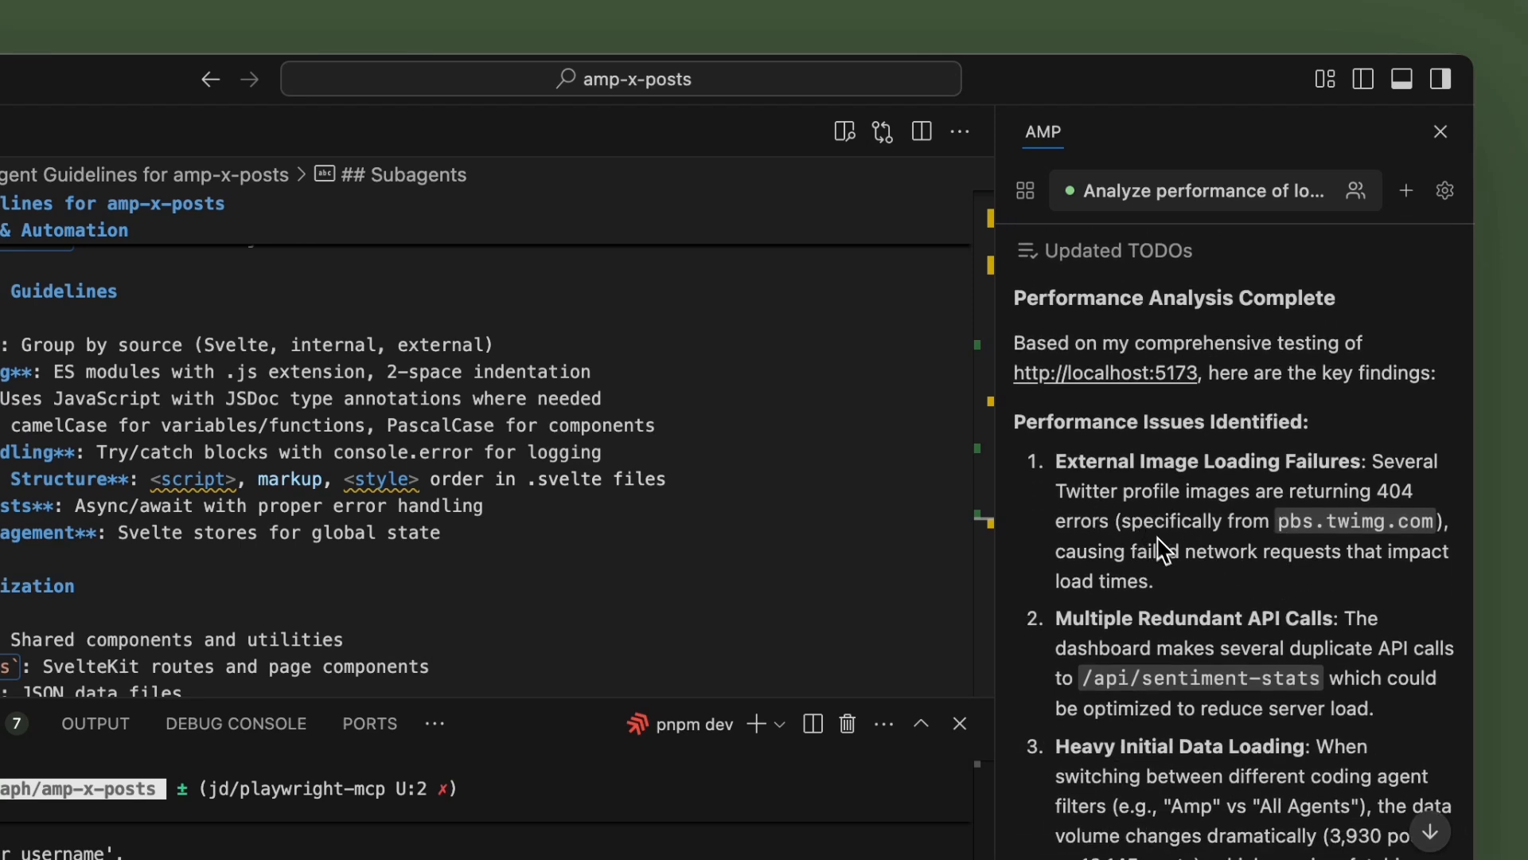
scroll(down, 3)
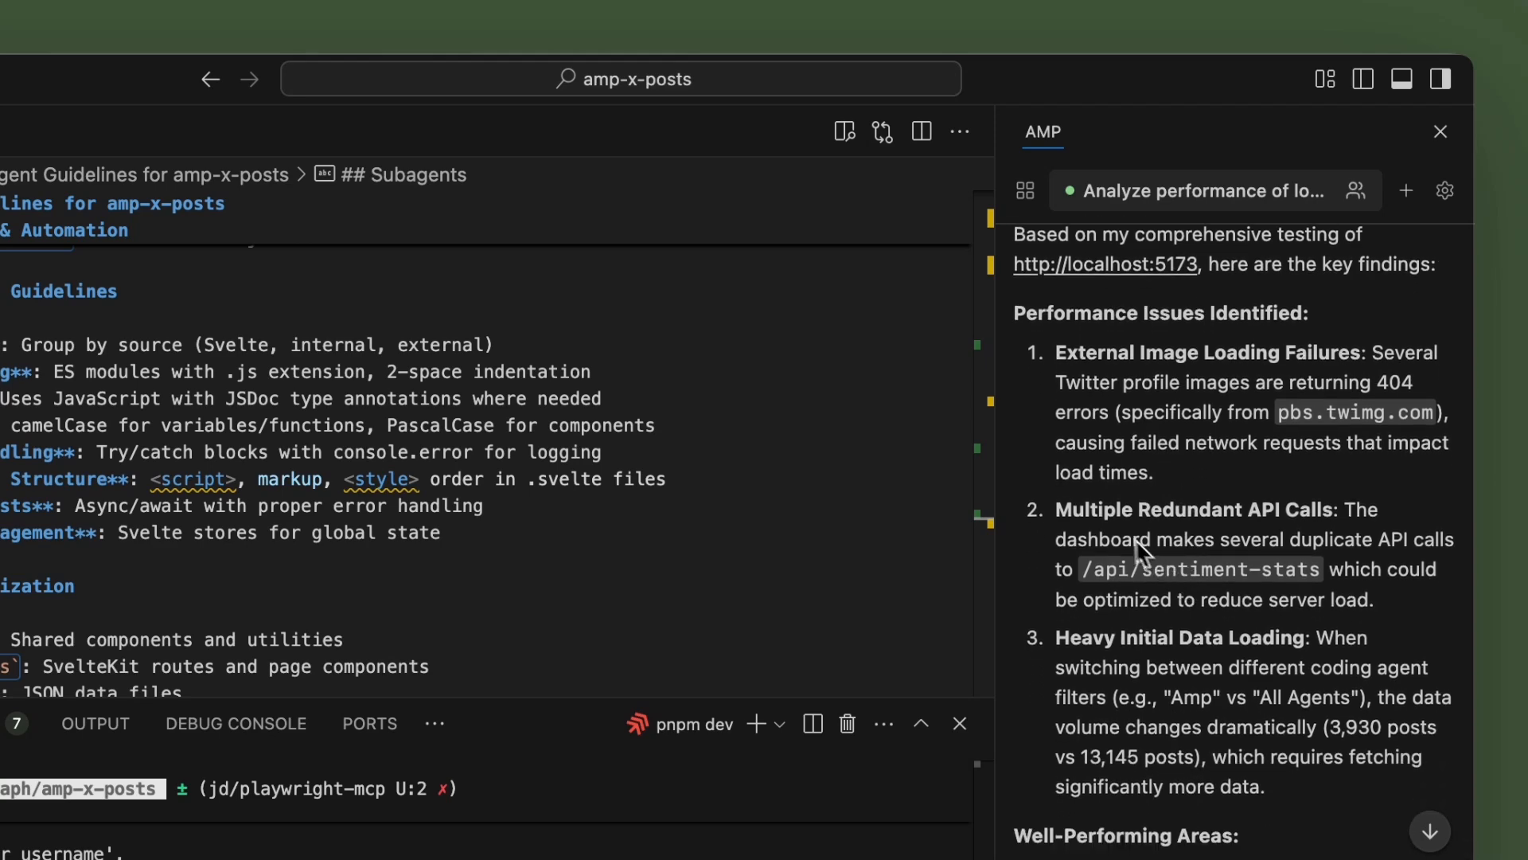
mouse_move(1165, 541)
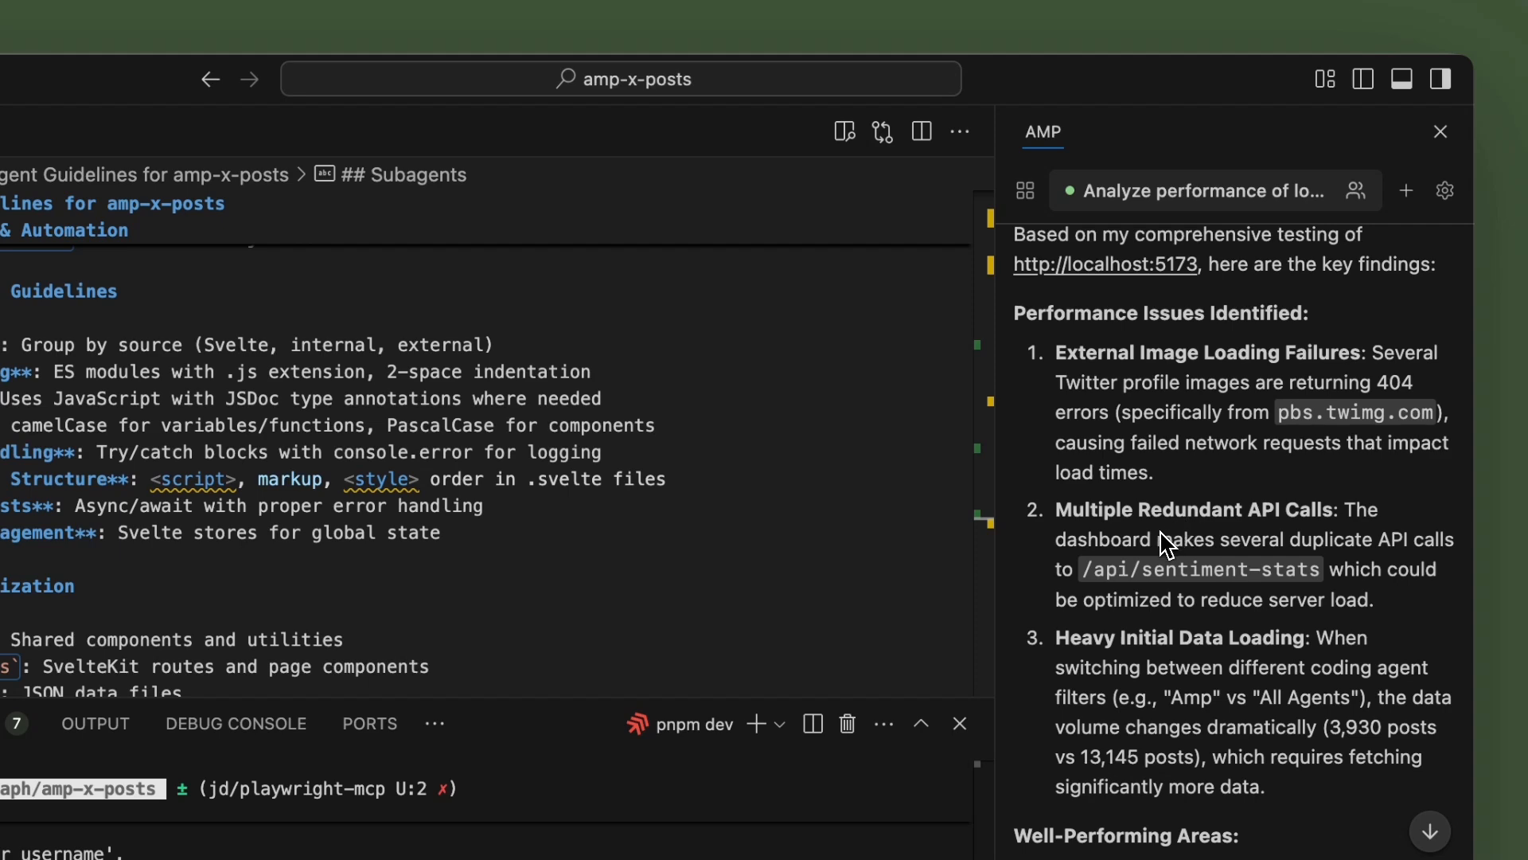
mouse_move(1197, 541)
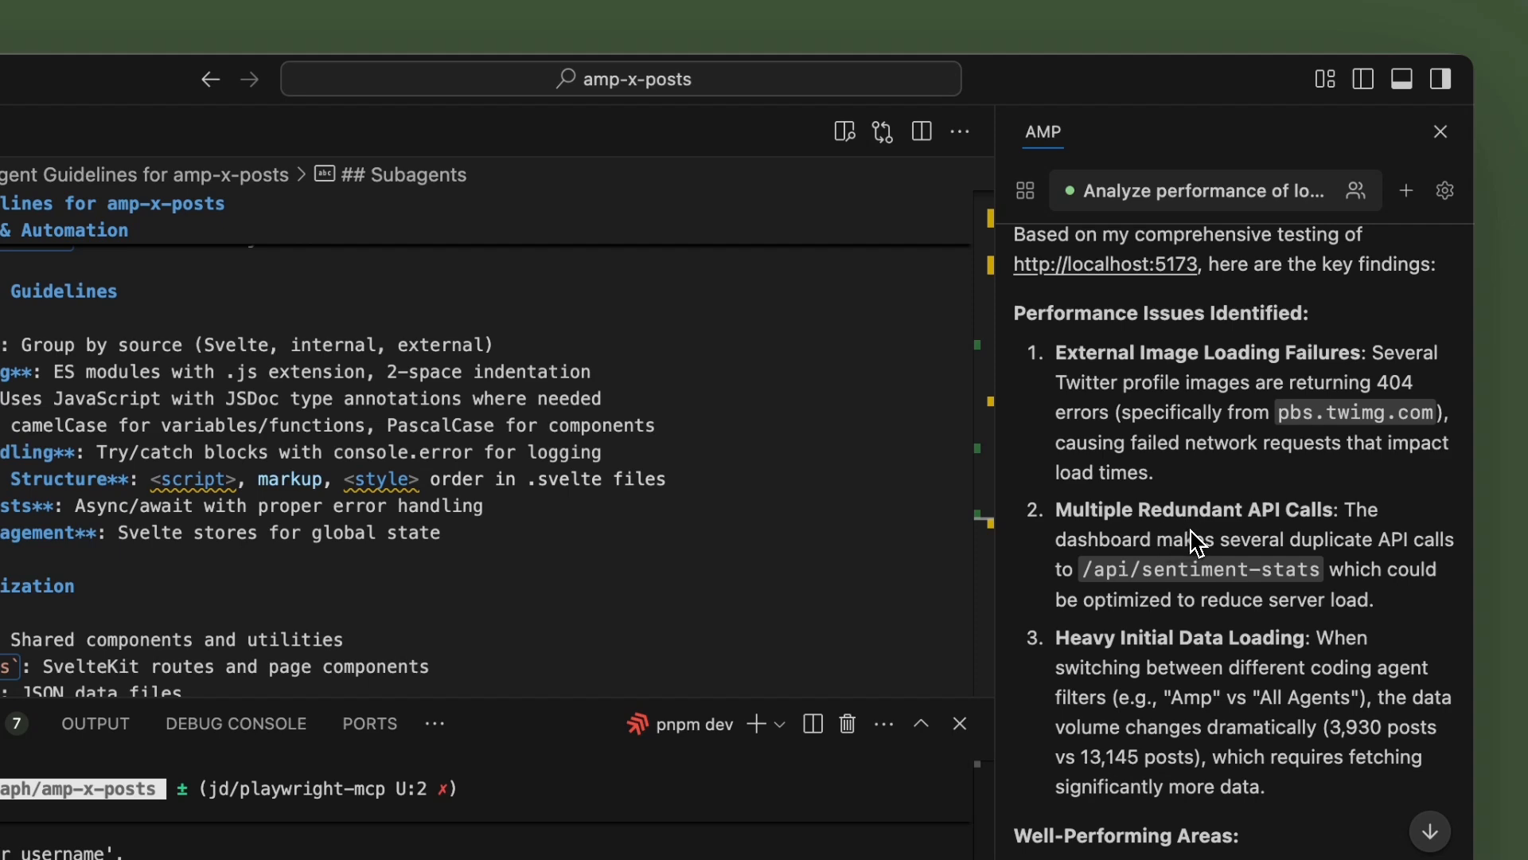
scroll(down, 3)
text(Use gh and cre)
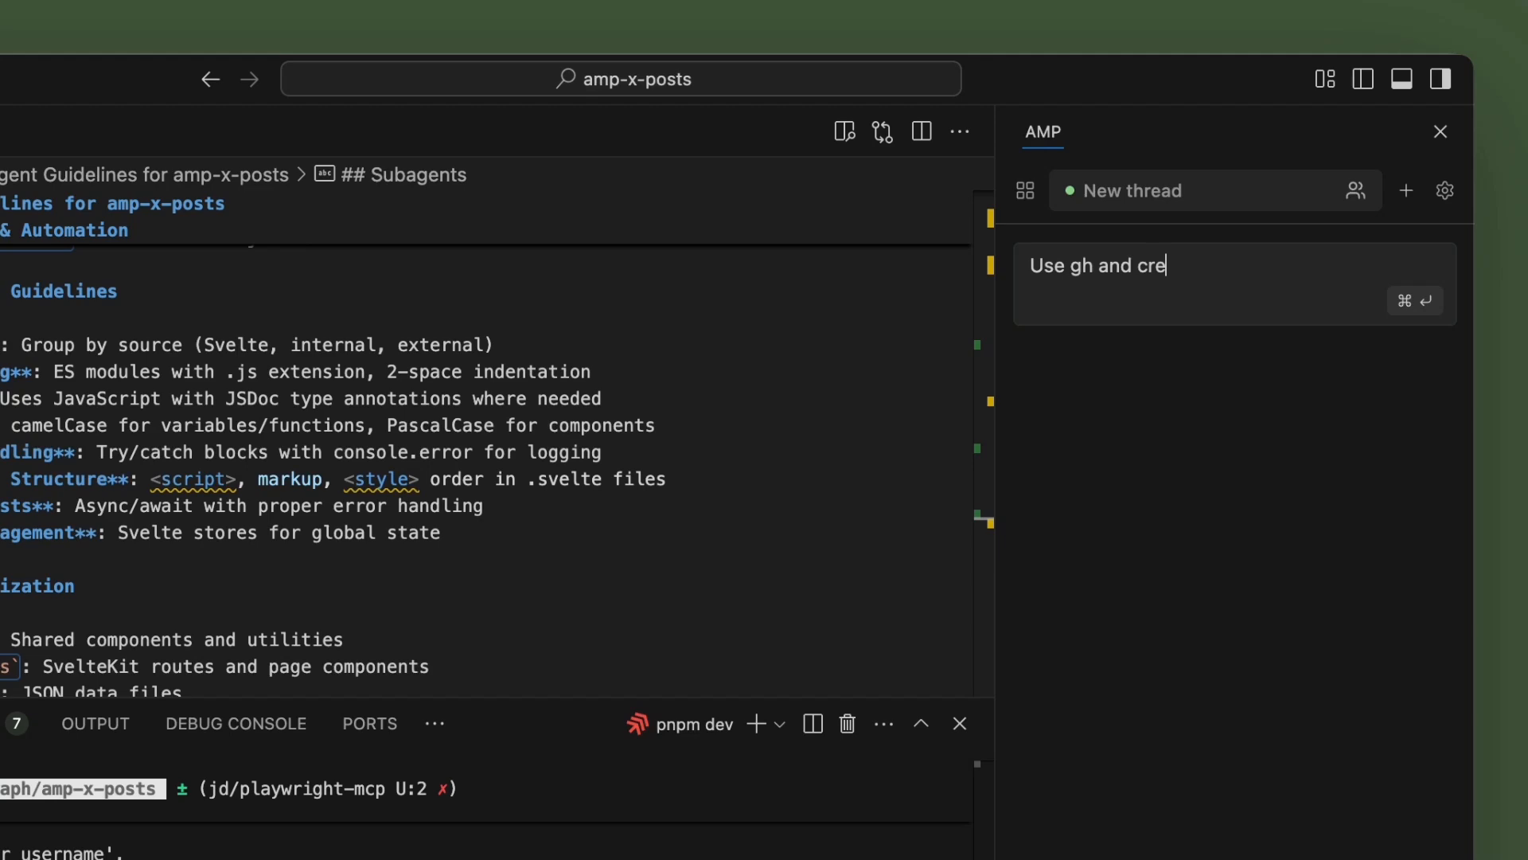
Type 'ate issues for the followi' to continue the gh issue-creation prompt
text(ate issues)
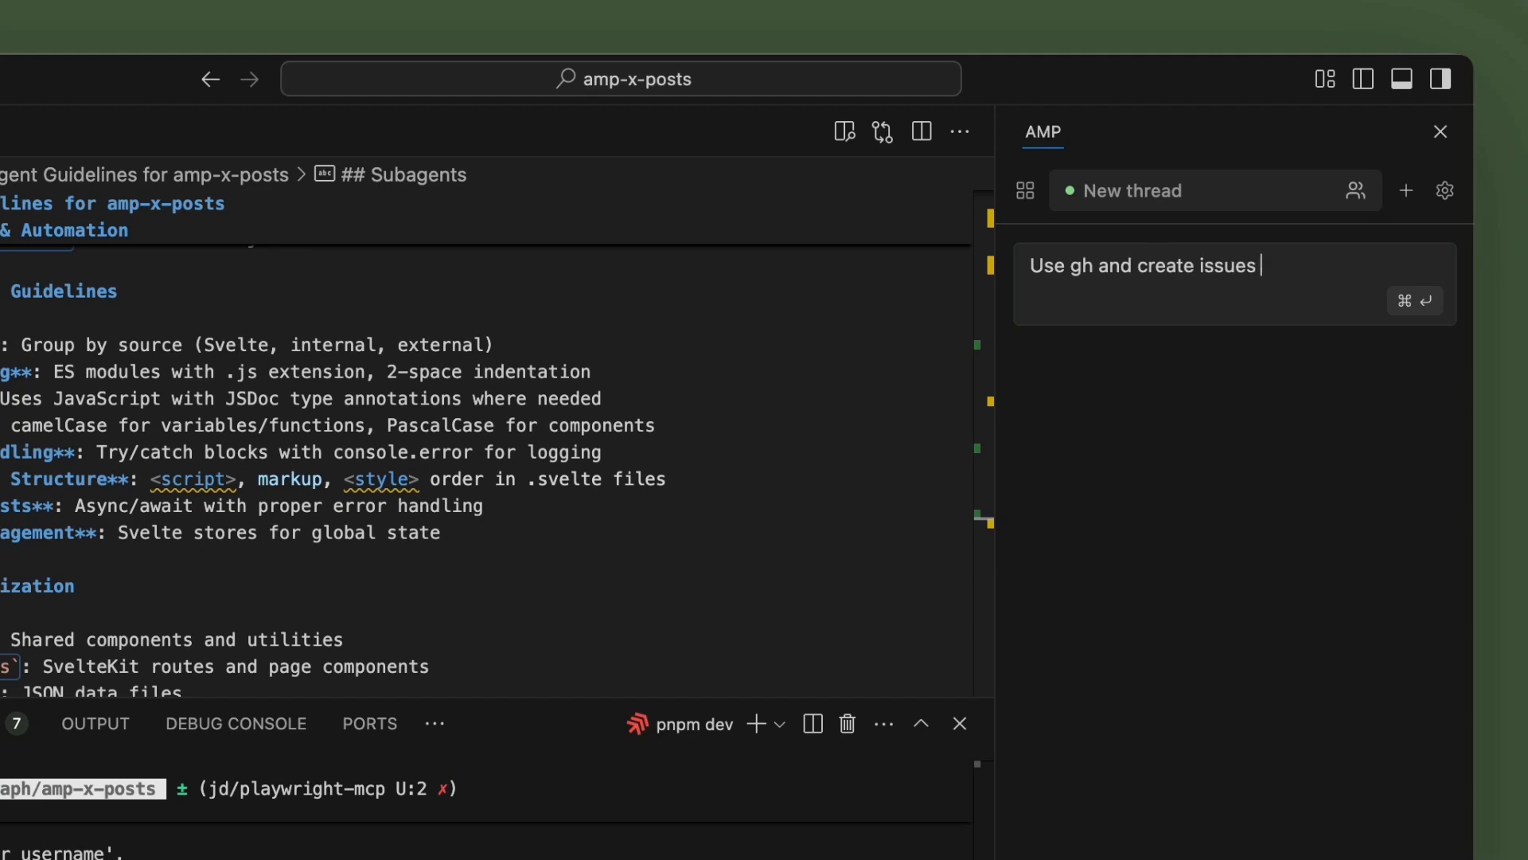
text(for the followi)
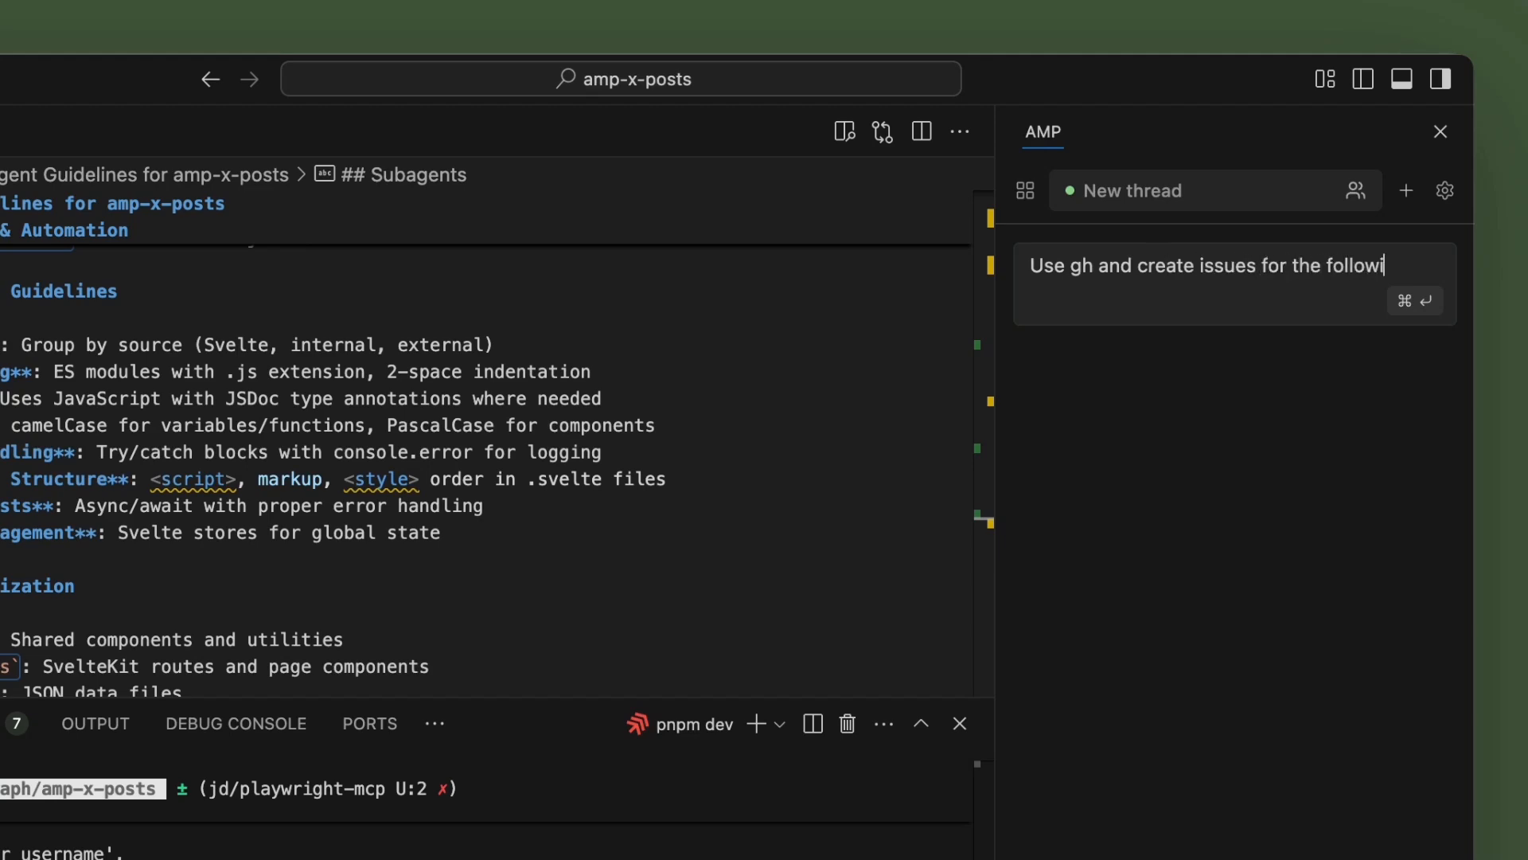